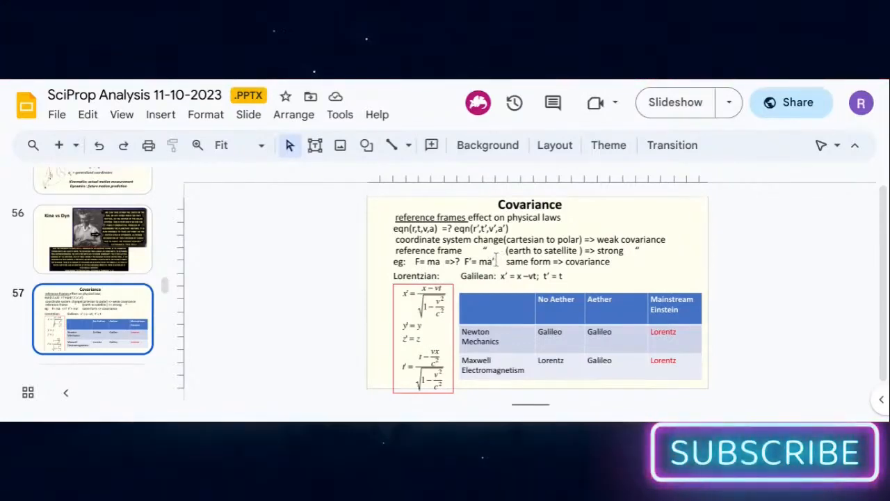
pyautogui.moveTo(485, 278)
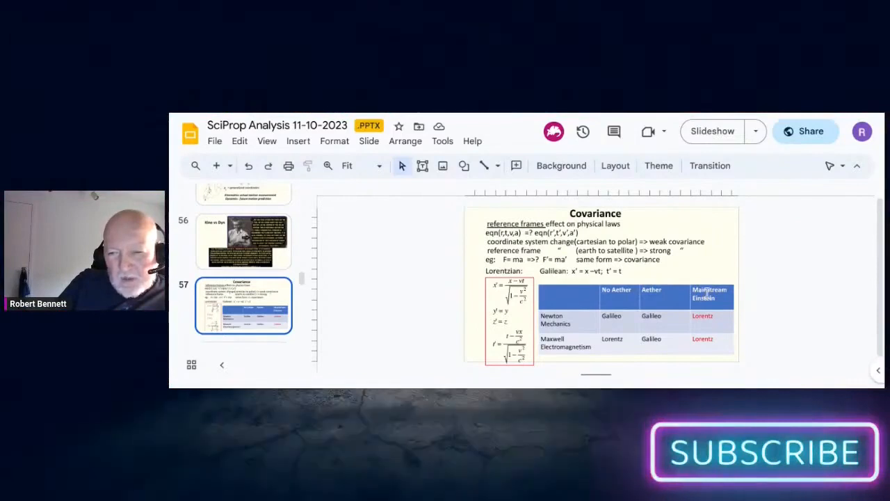
pyautogui.moveTo(706, 289)
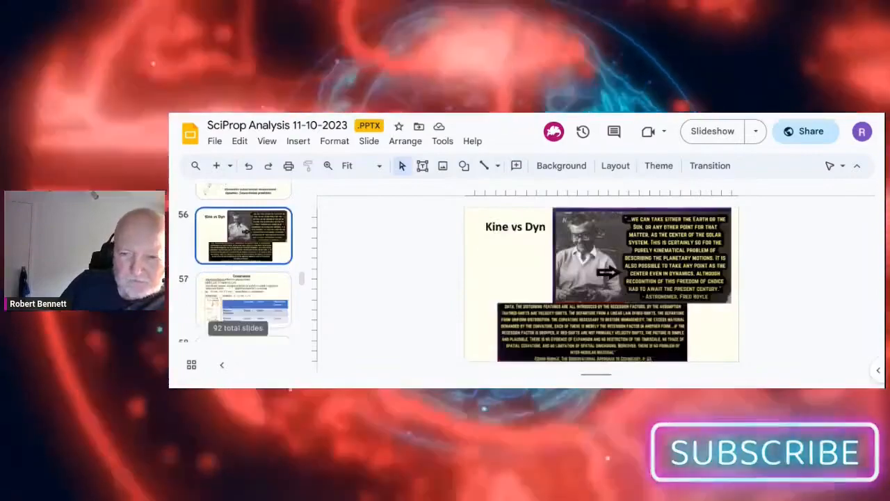
pyautogui.click(243, 299)
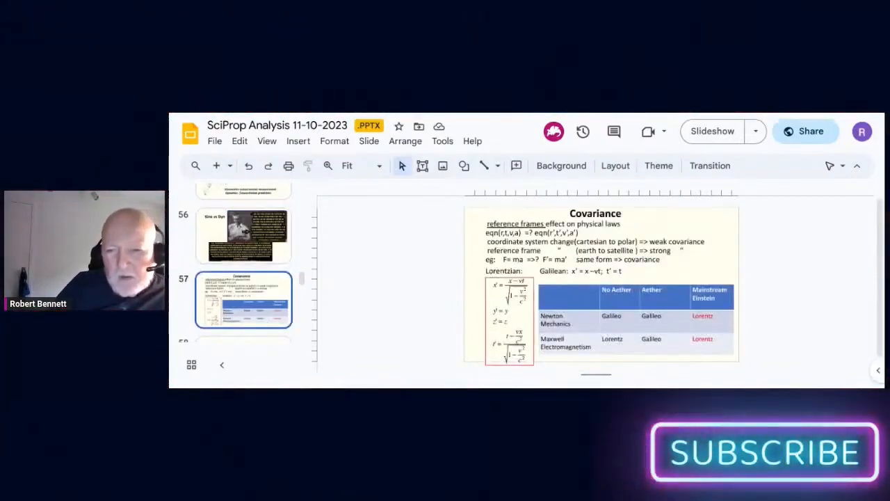